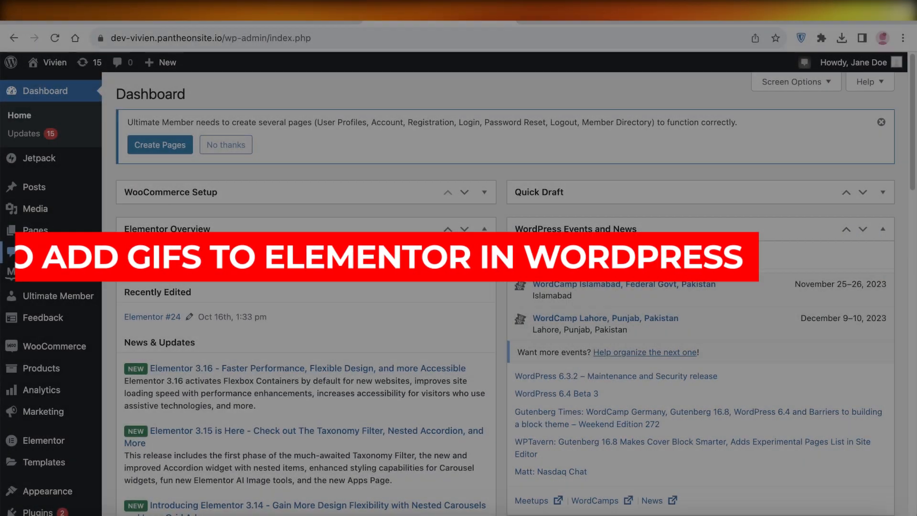
pyautogui.moveTo(35, 230)
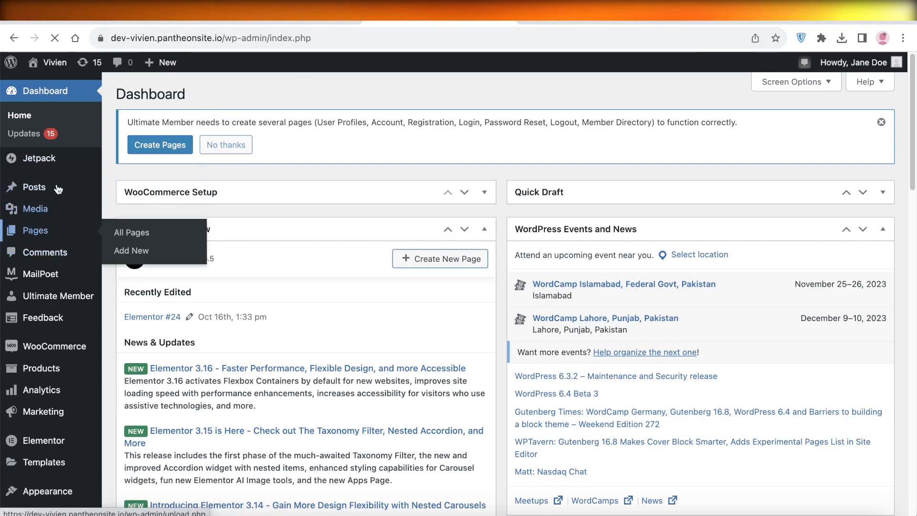
# Step: From the All Pages list, start editing the Elementor #24 page with Elementor
pyautogui.click(132, 232)
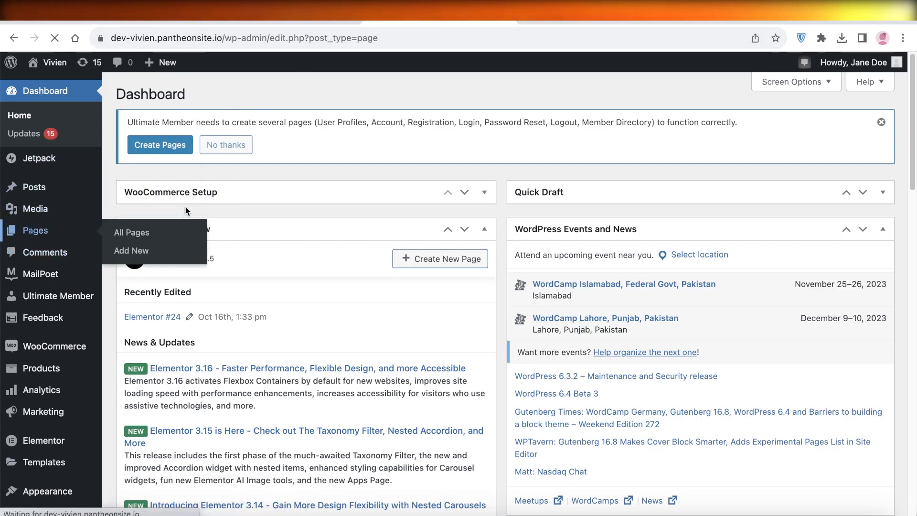
pyautogui.click(132, 232)
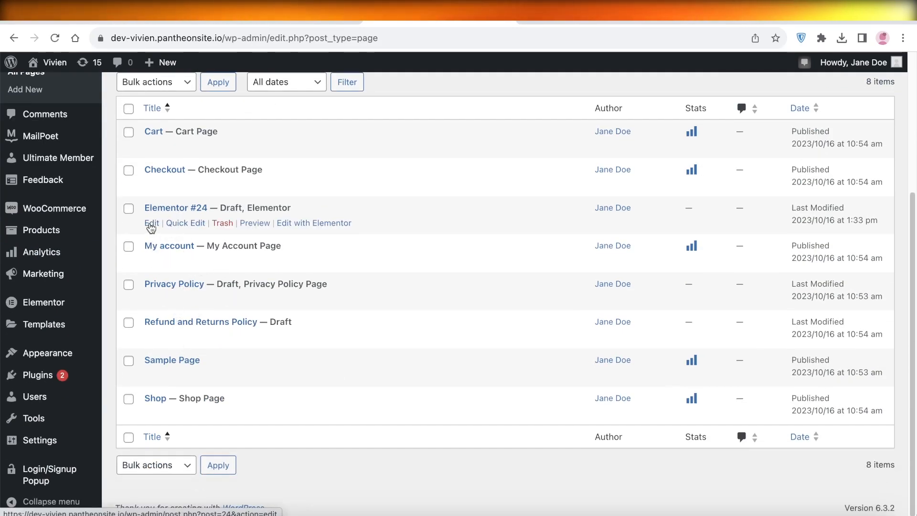
pyautogui.click(314, 223)
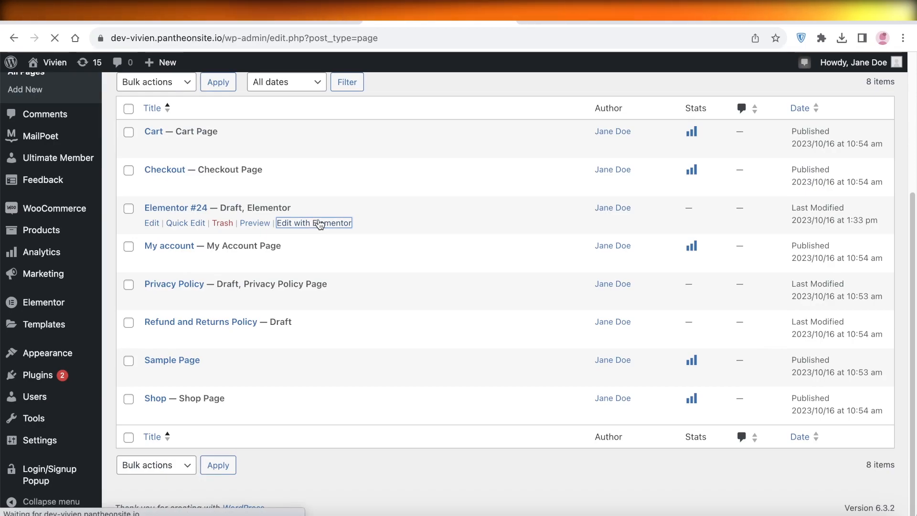
# Step: Select the existing cat image widget to show its Edit Image settings
pyautogui.click(314, 223)
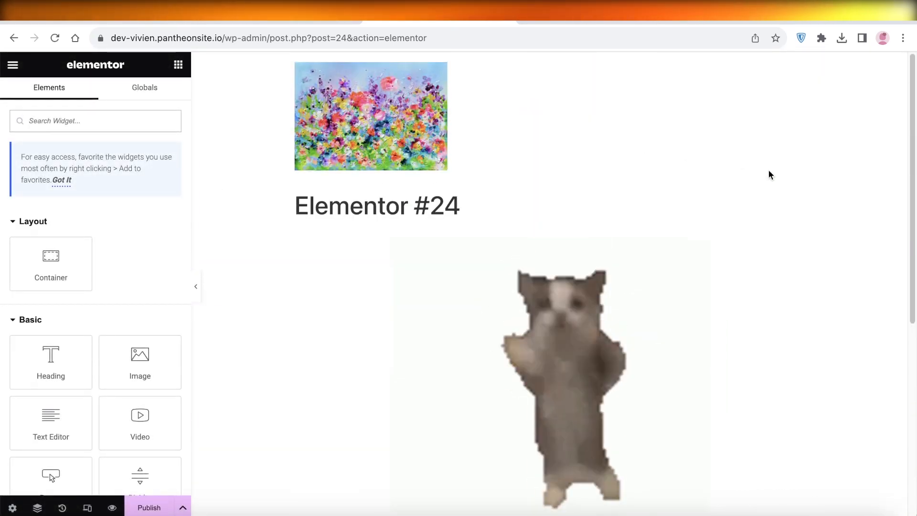
pyautogui.click(565, 380)
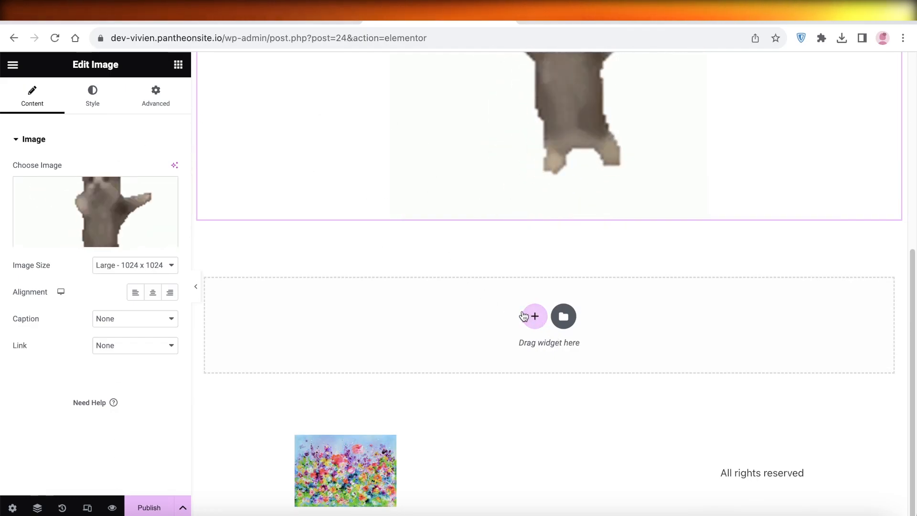
# Step: Add a new empty container in the drop area below the cat image
pyautogui.click(533, 316)
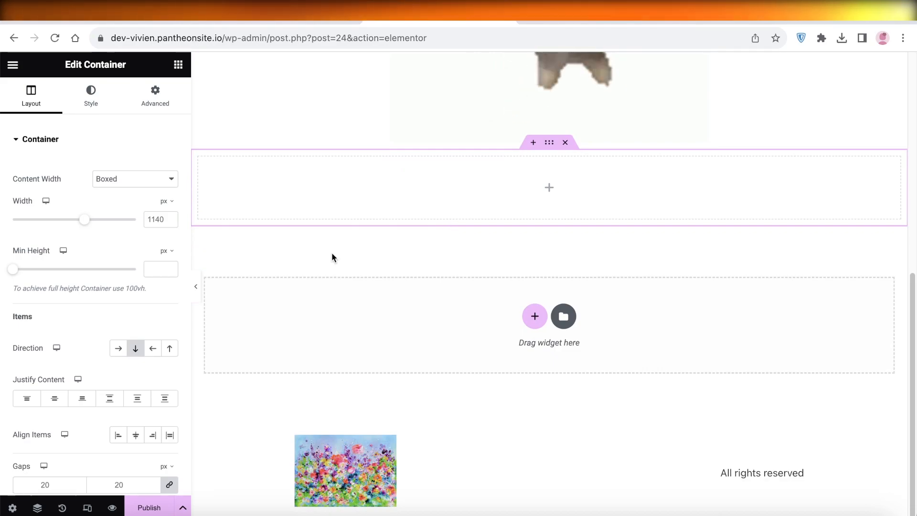
pyautogui.moveTo(541, 182)
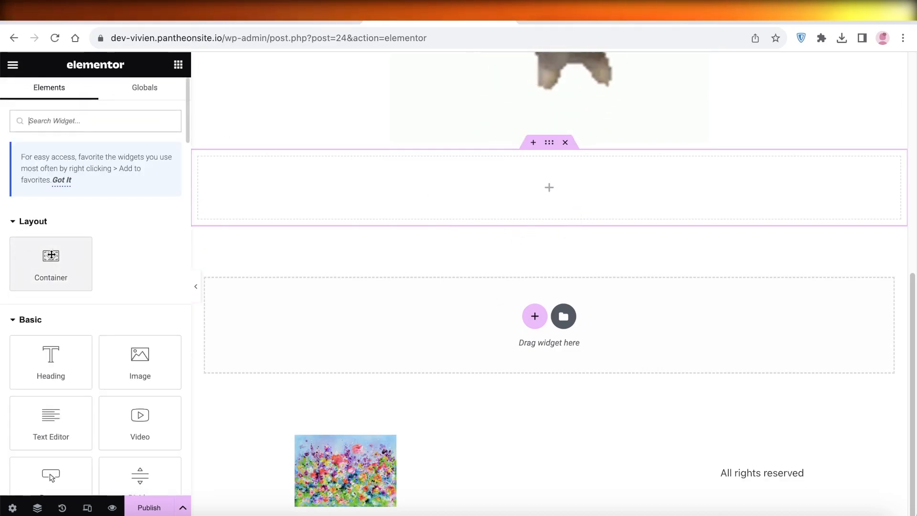
pyautogui.moveTo(112, 105)
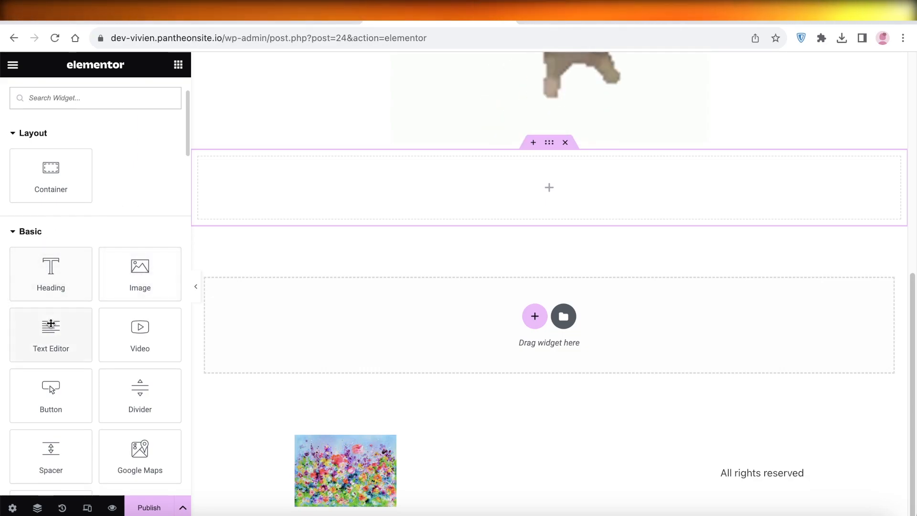
pyautogui.moveTo(140, 274)
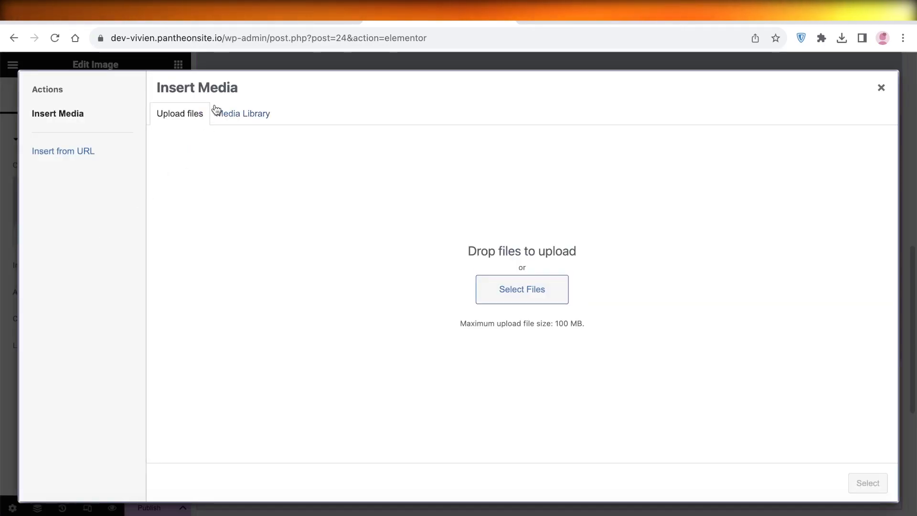
pyautogui.moveTo(246, 111)
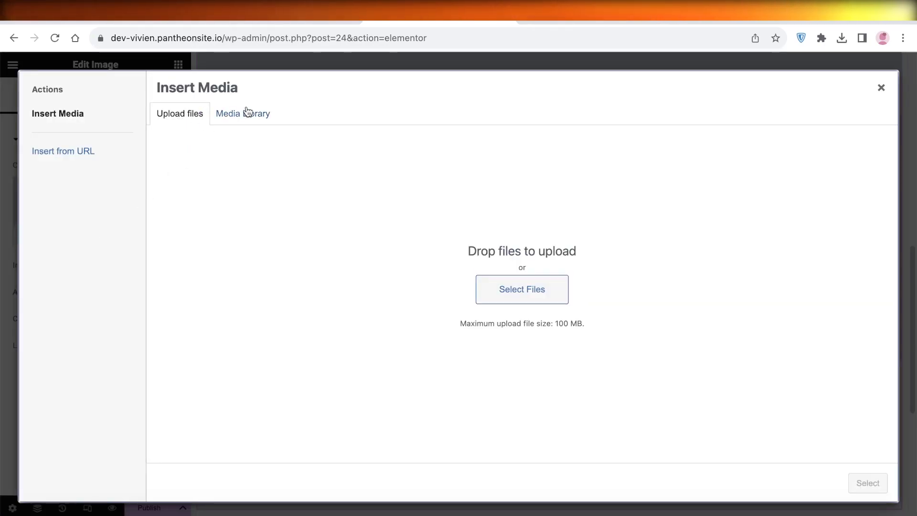
# Step: Choose Image on the new Image widget to reach the Insert Media dialog
pyautogui.click(180, 114)
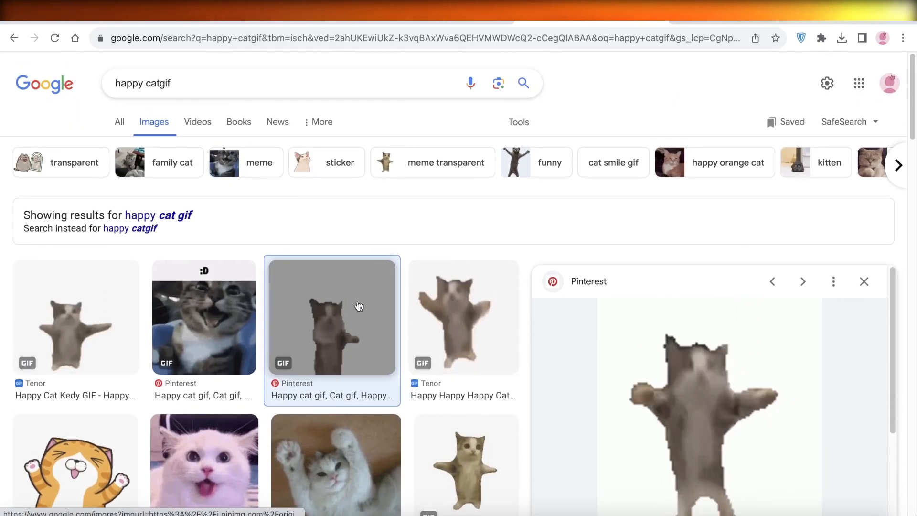
# Step: View the happy cat GIF on its own and copy its direct image address
pyautogui.scroll(-3)
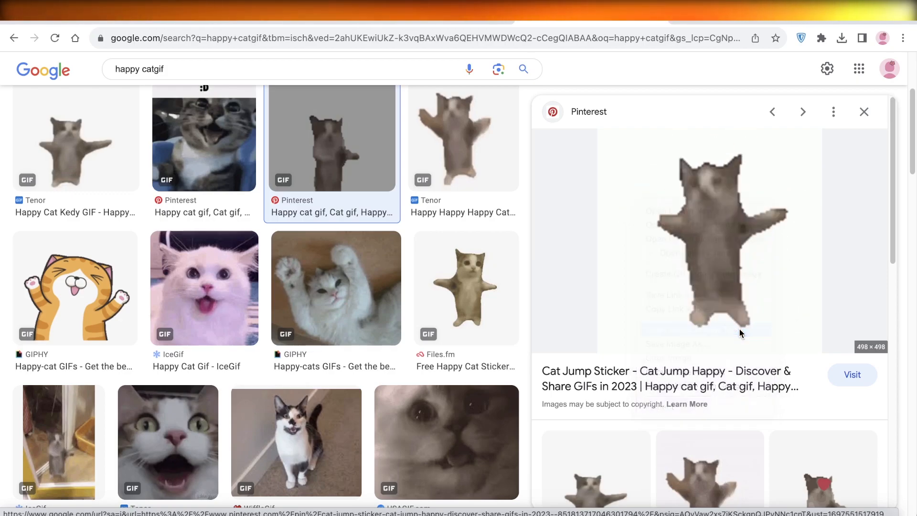
pyautogui.click(706, 228)
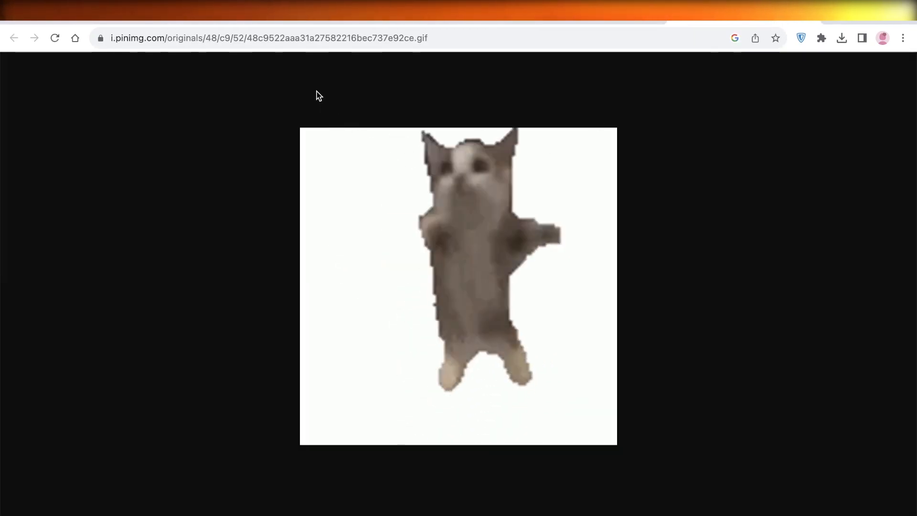
pyautogui.rightClick(266, 37)
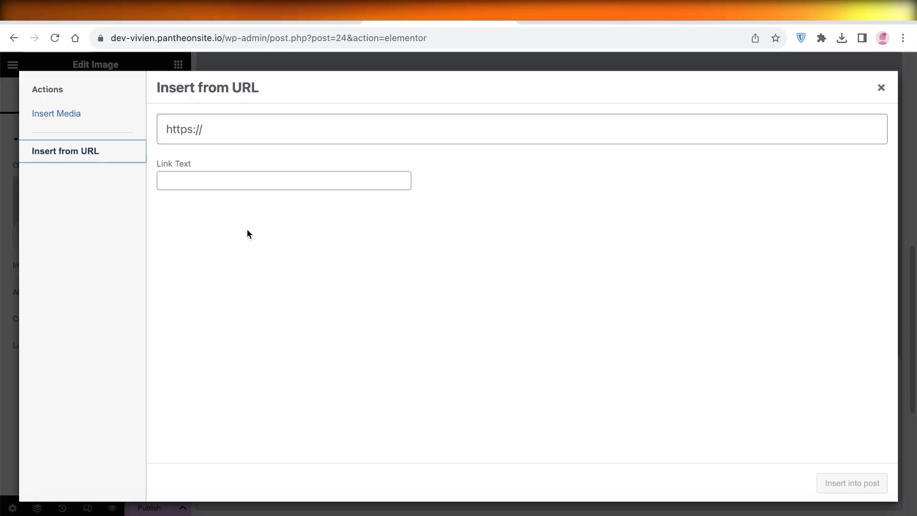
# Step: Paste the GIF URL, align it Center and insert it into the image widget
pyautogui.rightClick(293, 129)
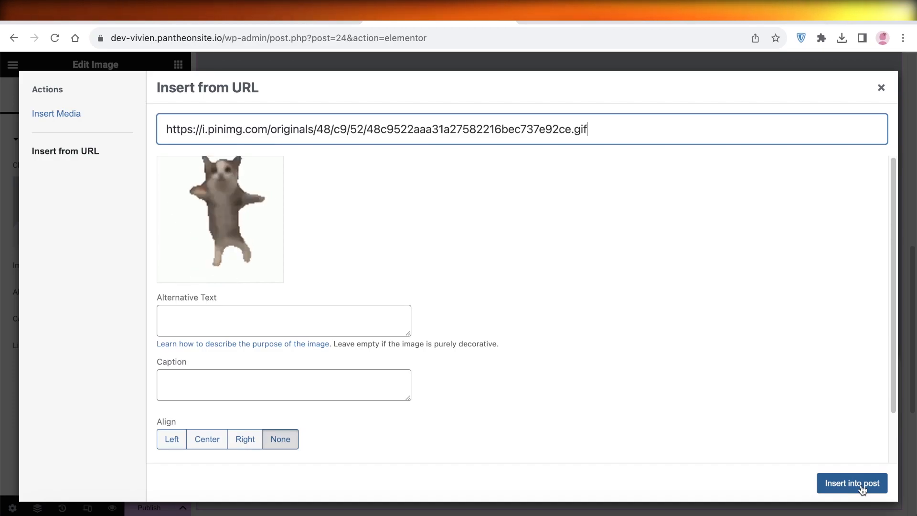
pyautogui.scroll(-3)
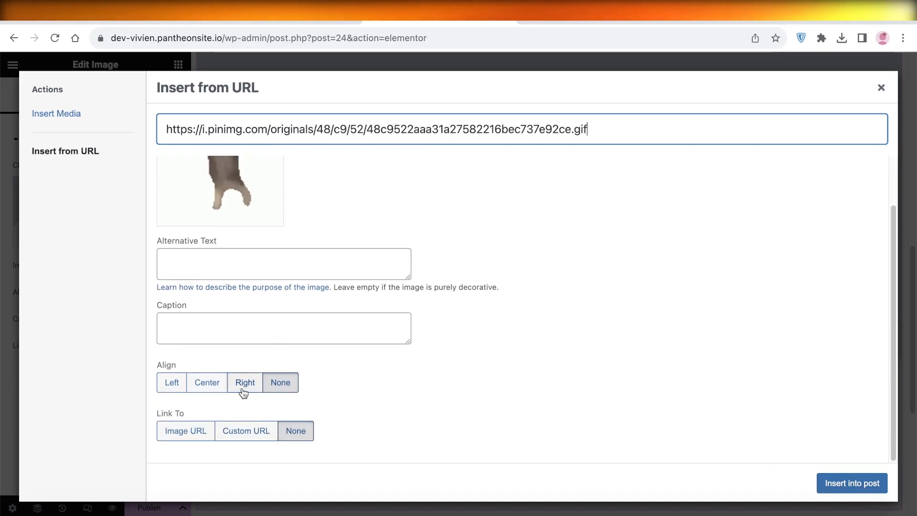
pyautogui.click(207, 383)
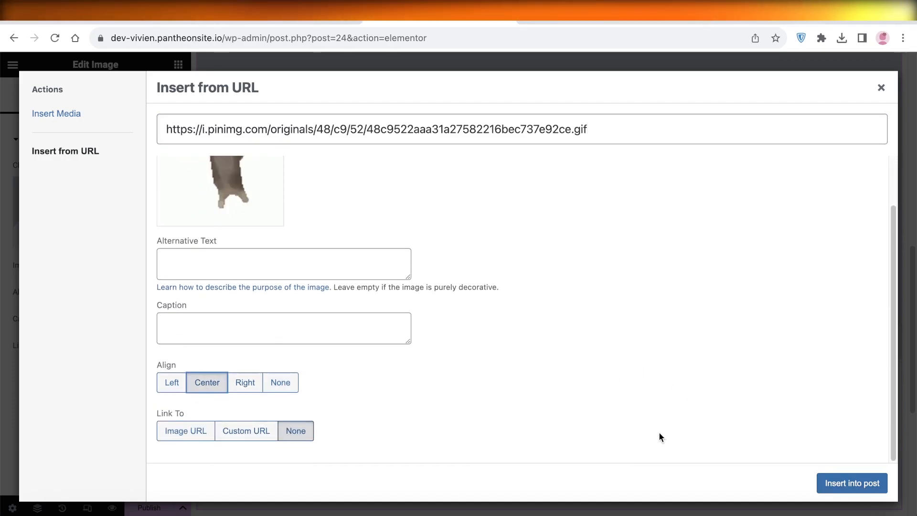
pyautogui.click(851, 483)
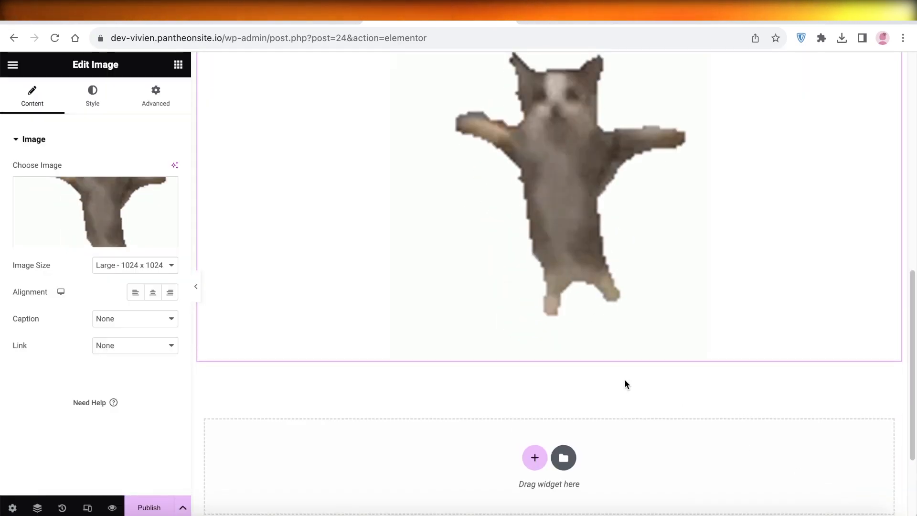
pyautogui.scroll(-3)
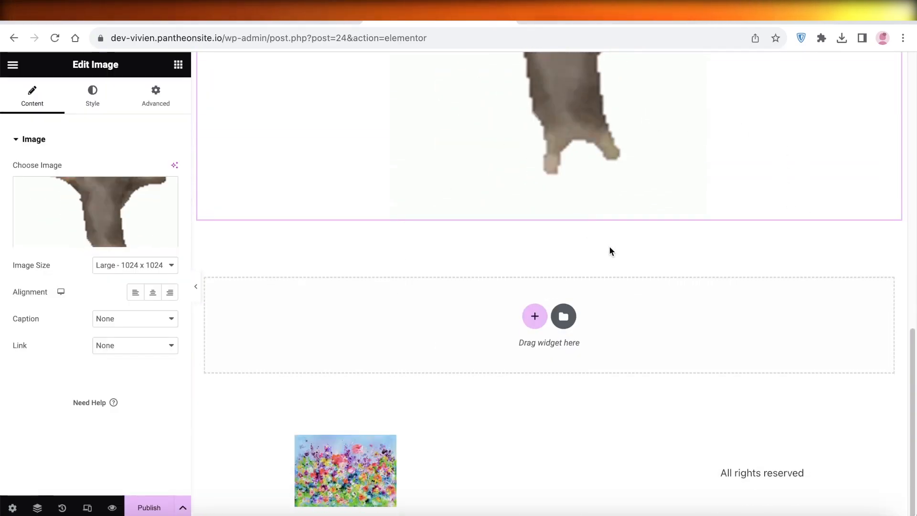
pyautogui.moveTo(384, 251)
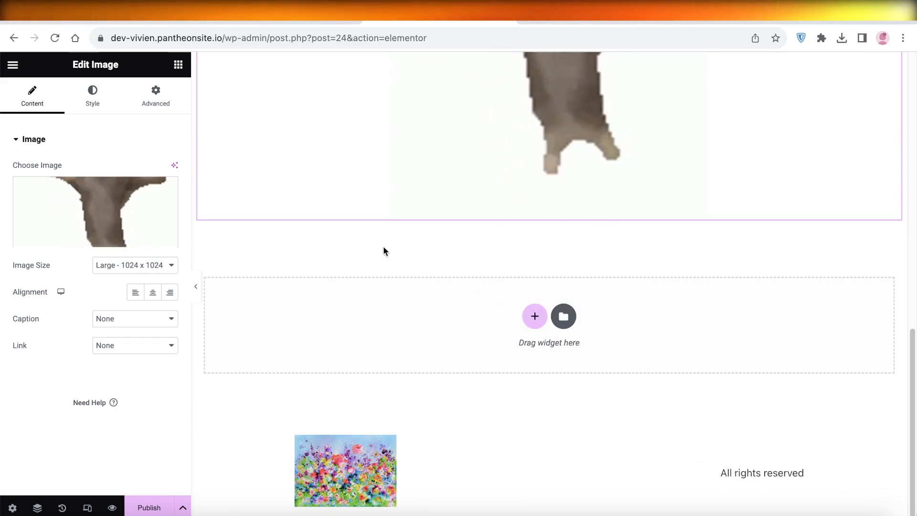
pyautogui.moveTo(513, 232)
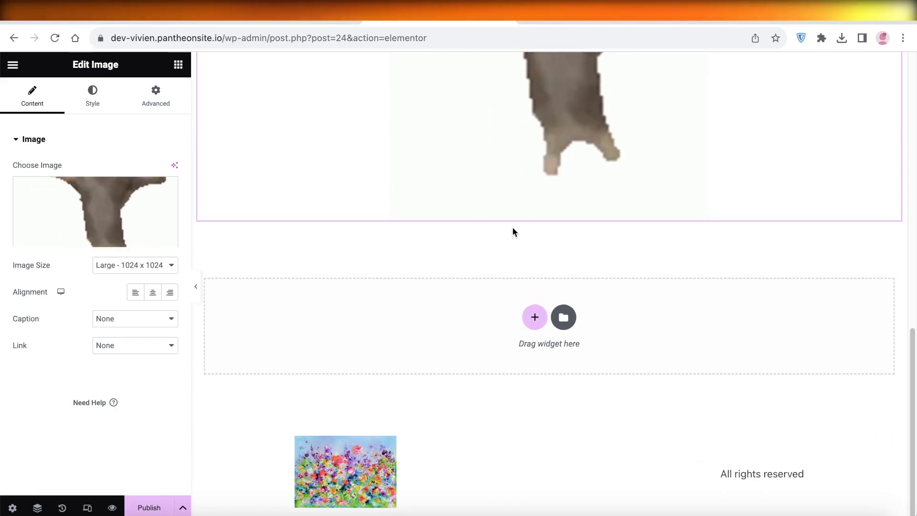